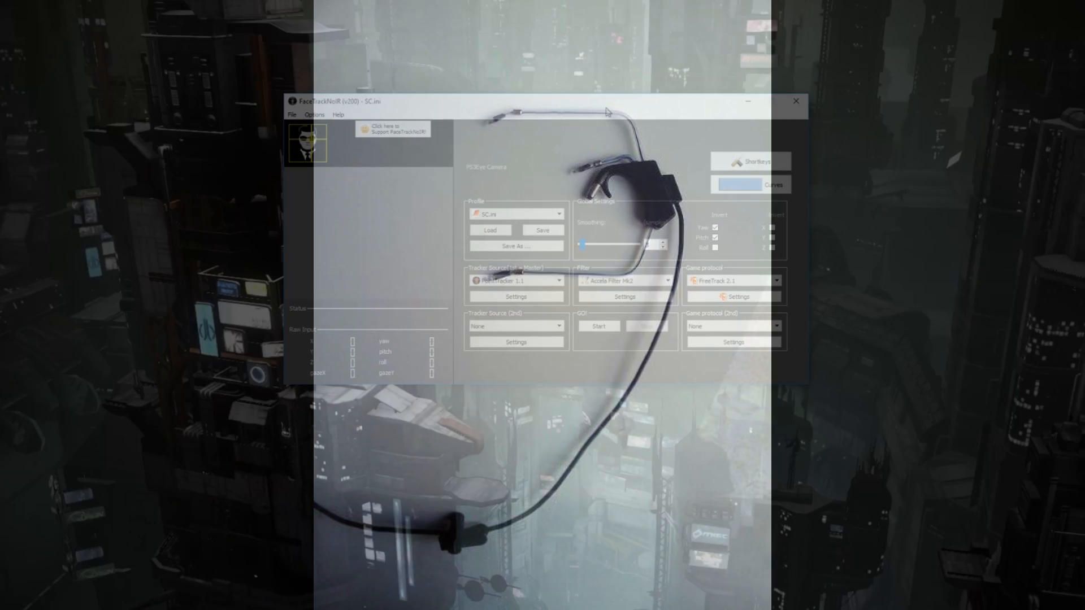
# Show the PointTracker settings' Model page with the clip emitter's default dimensions.
pyautogui.click(515, 296)
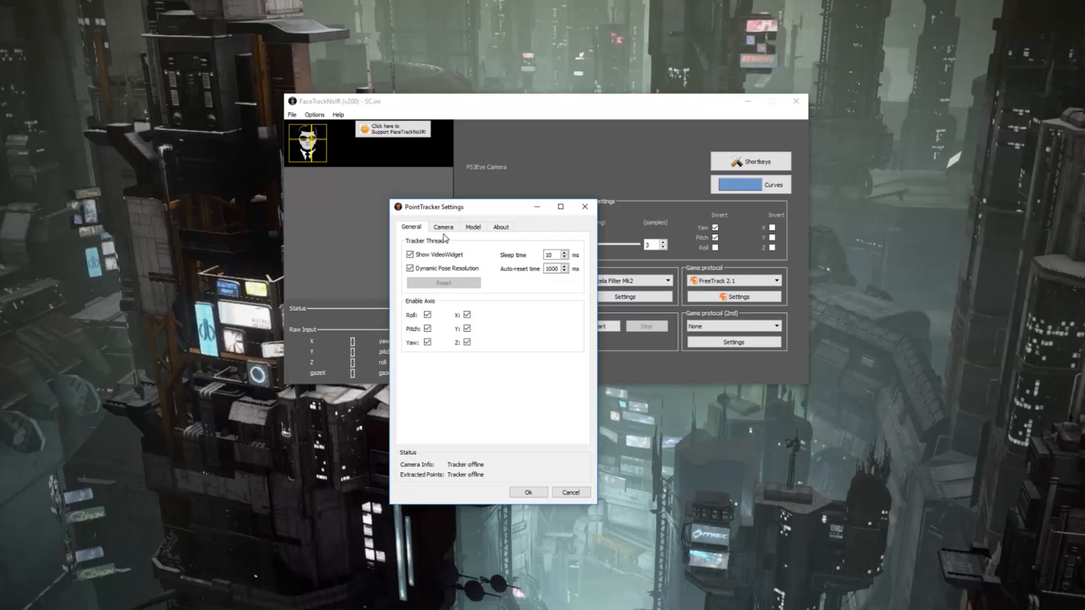
pyautogui.click(472, 226)
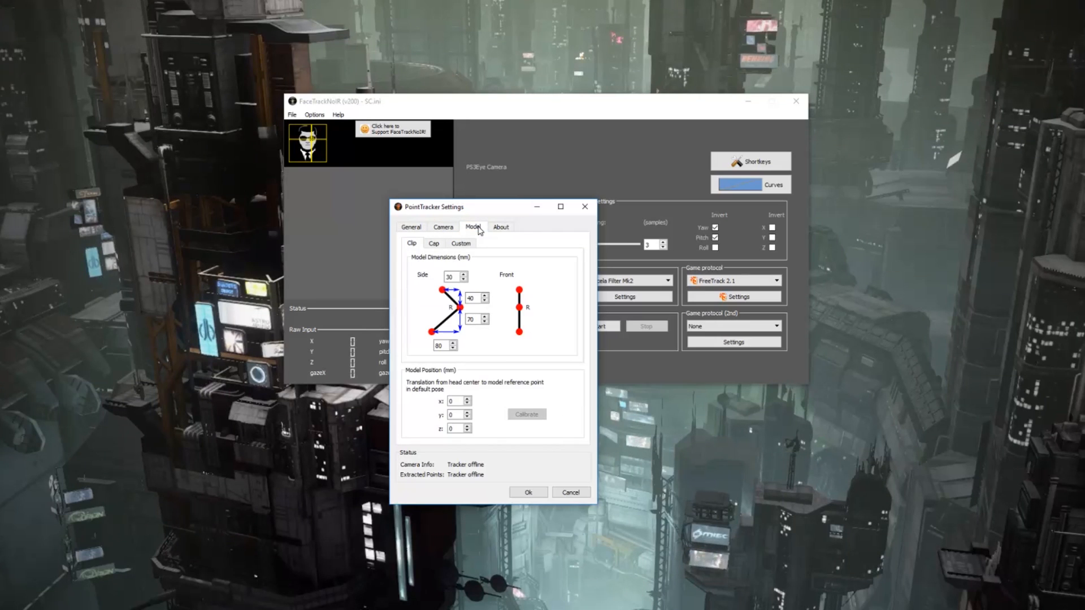